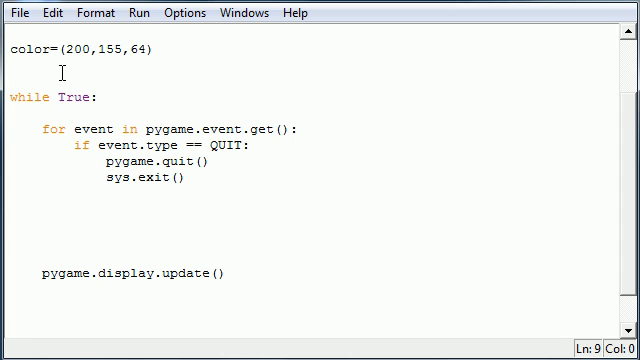
Step: Write `points=[]` on the blank line beneath `color=(200,155,64)`
click(48, 62)
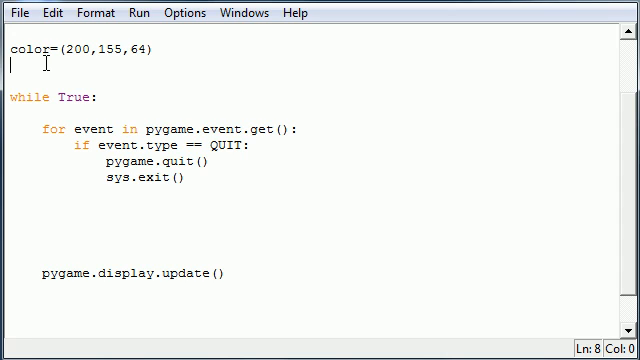
text(pg)
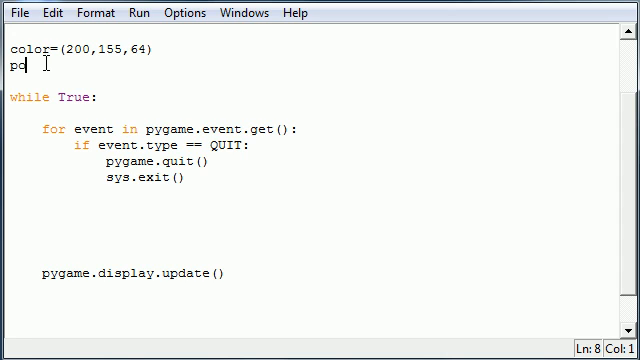
text(ints=[])
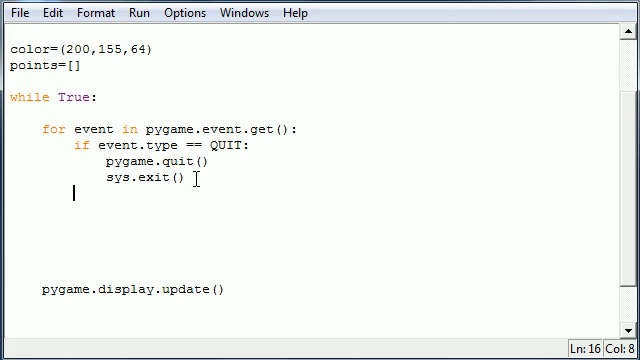
Step: Add an `if event.type==MOUSEBUTTONDOWN:` check inside the event loop
text(if)
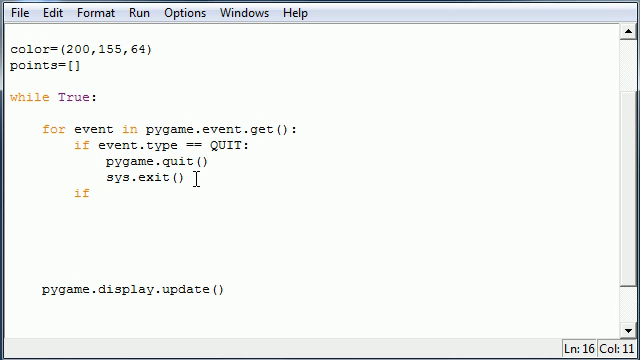
text(event)
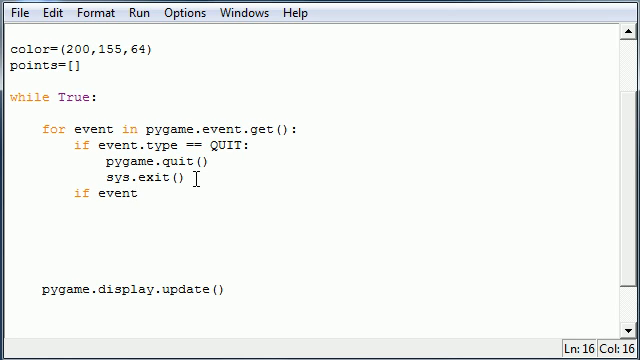
text(.type==)
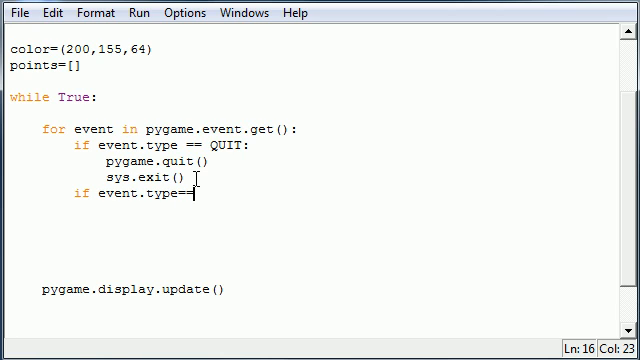
text(MOUSEBUT)
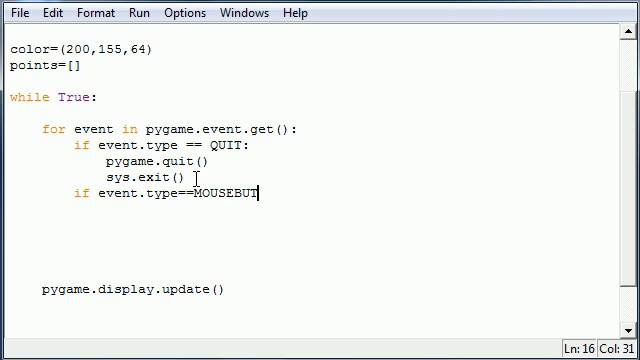
text(TONDOWN)
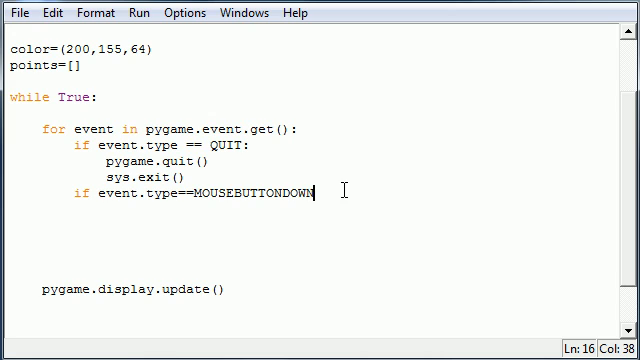
key(Return)
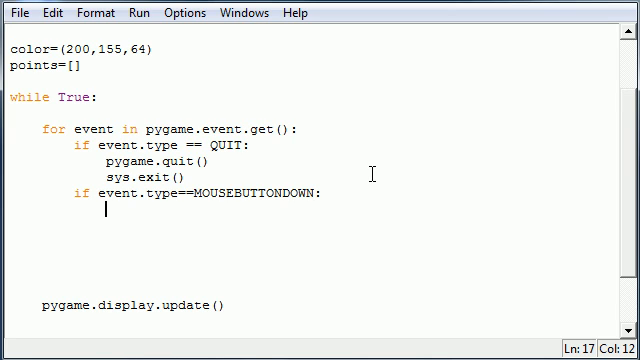
Step: Store the click position with `points.append(event.pos)` under that check
text(p)
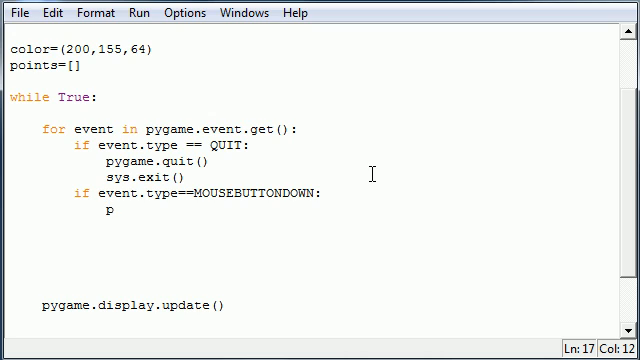
text(oints)
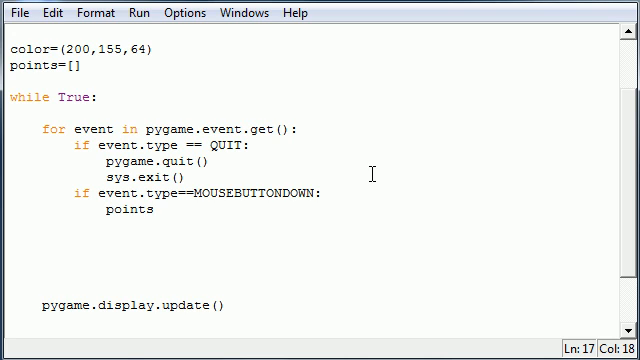
text(.append)
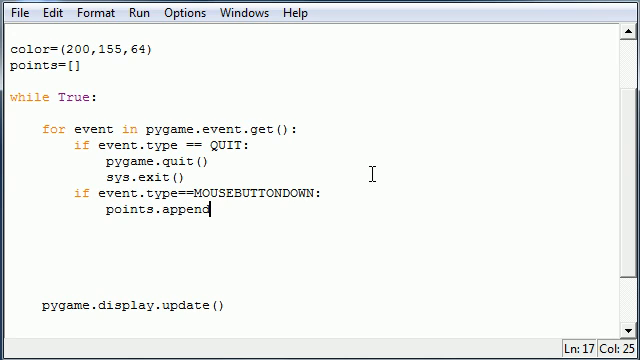
text(())
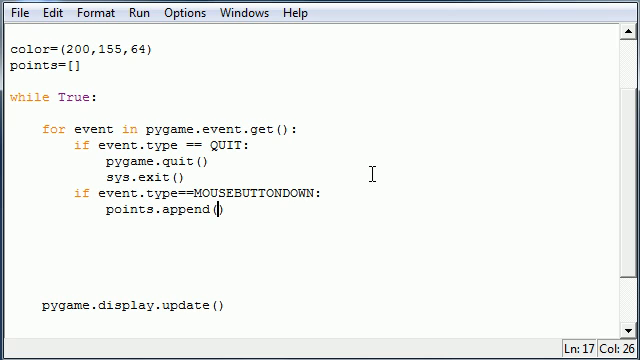
text(event.p)
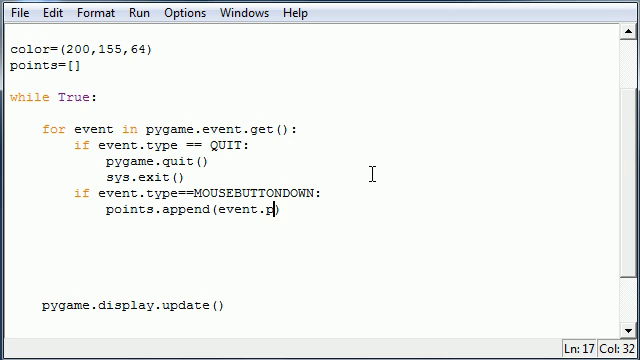
text(os)
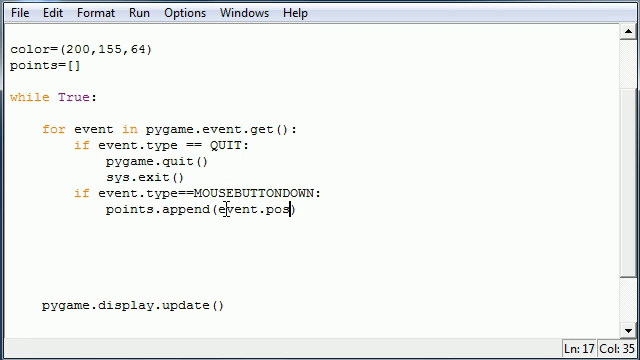
mouse_move(138, 216)
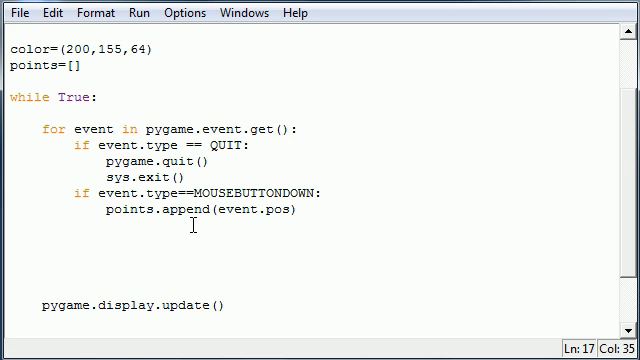
Step: Add `if len(points)>1:` after the event loop to gate the drawing
click(296, 210)
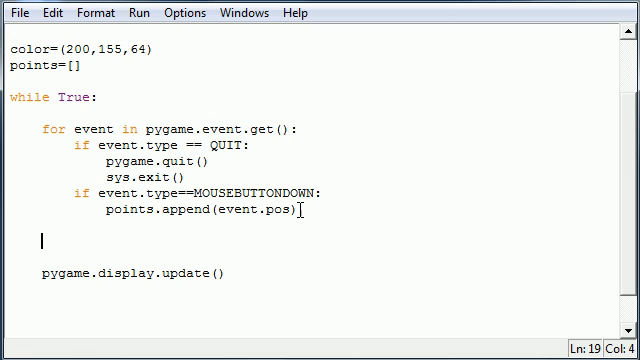
text(if len())
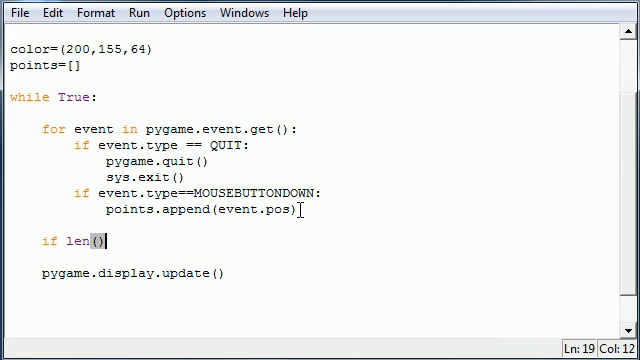
key(Left)
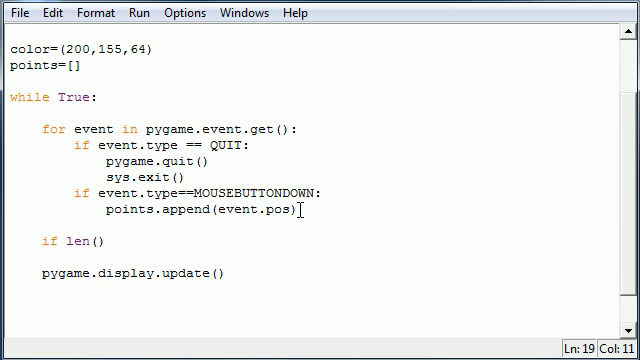
text(poi)
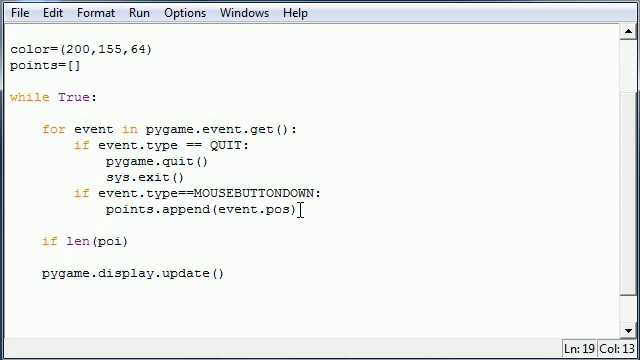
text(nts))
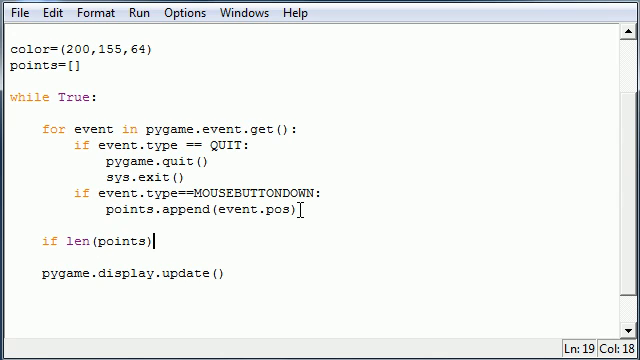
text(>1)
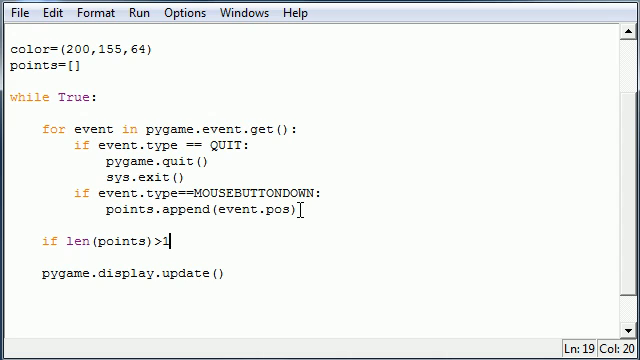
text(:)
text(pyg)
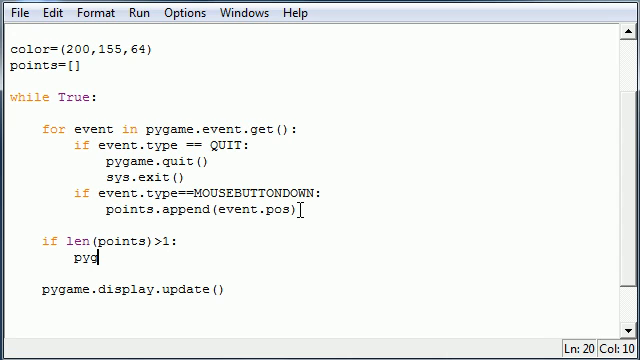
Step: Write `pygame.draw.lines(screen, color, False, points, 5)` inside the length check
text(ame.)
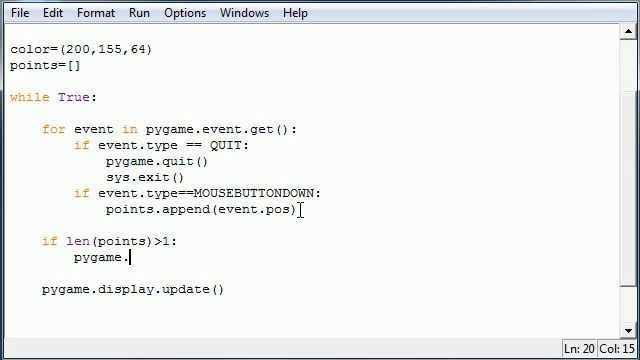
text(draw.lines)
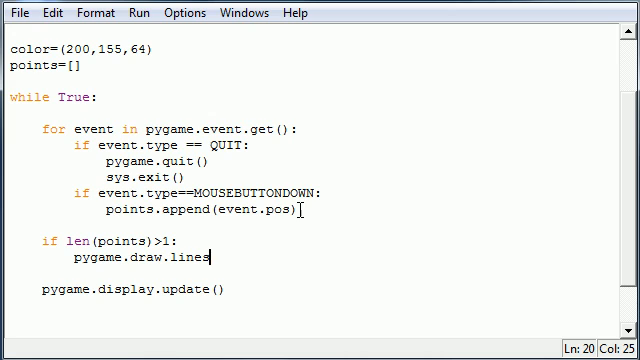
text((scr))
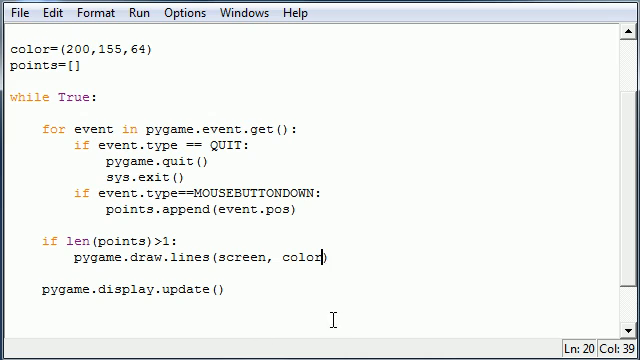
text(,)
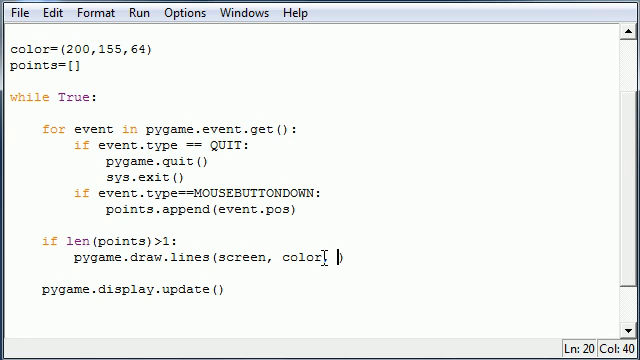
text(False,)
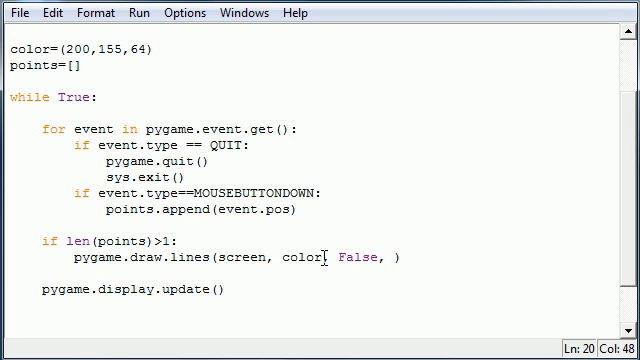
text(points)
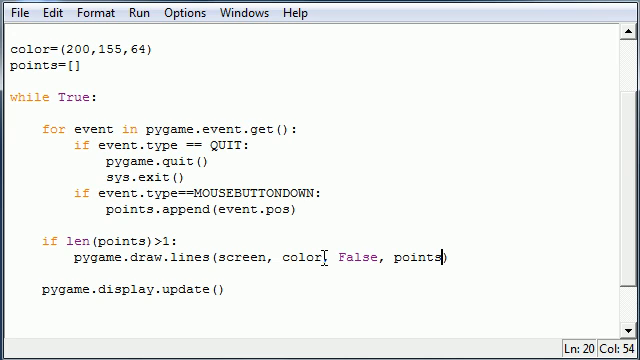
mouse_move(460, 264)
text(, )
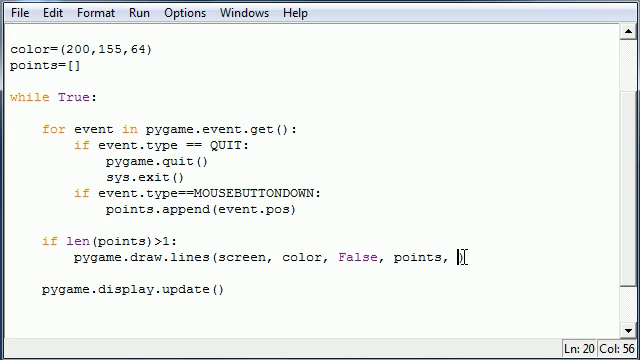
text(5)
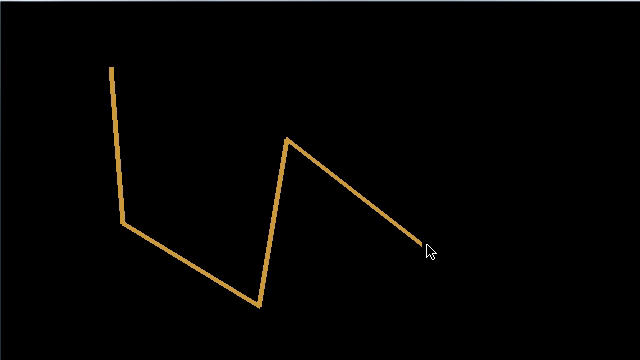
mouse_move(128, 228)
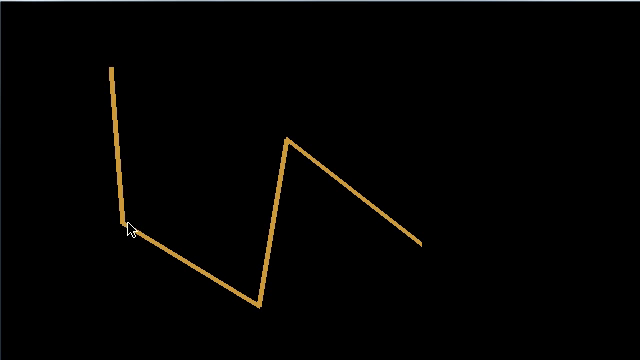
mouse_move(420, 138)
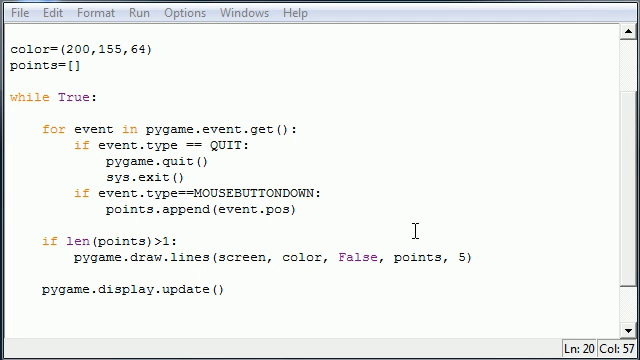
mouse_move(232, 172)
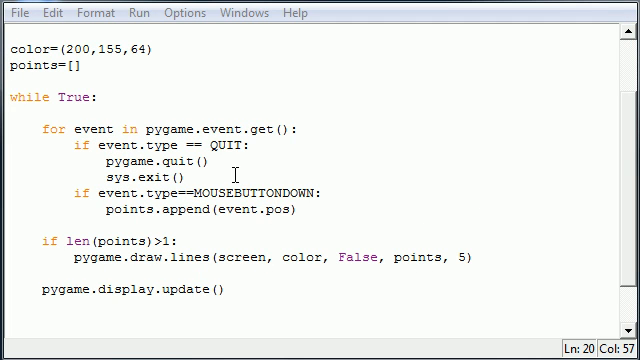
mouse_move(88, 82)
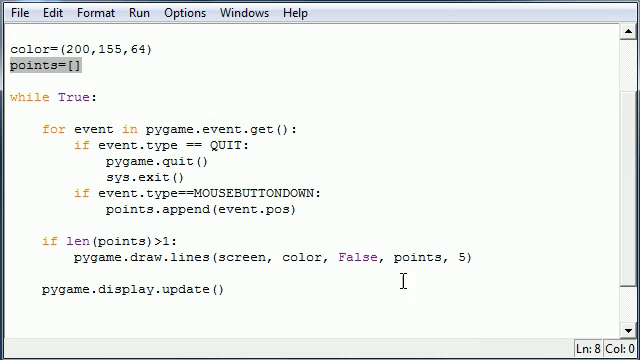
mouse_move(412, 260)
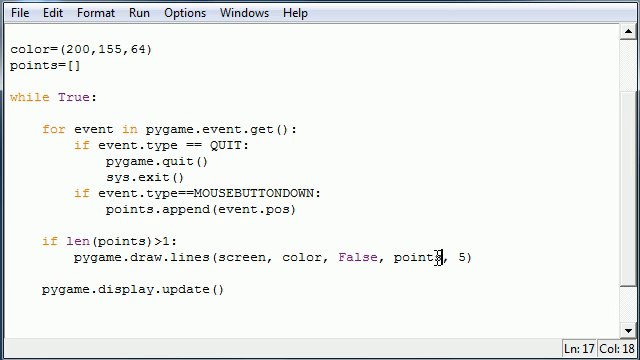
double_click(422, 260)
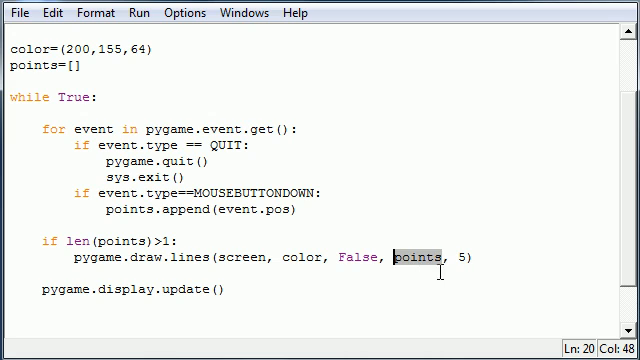